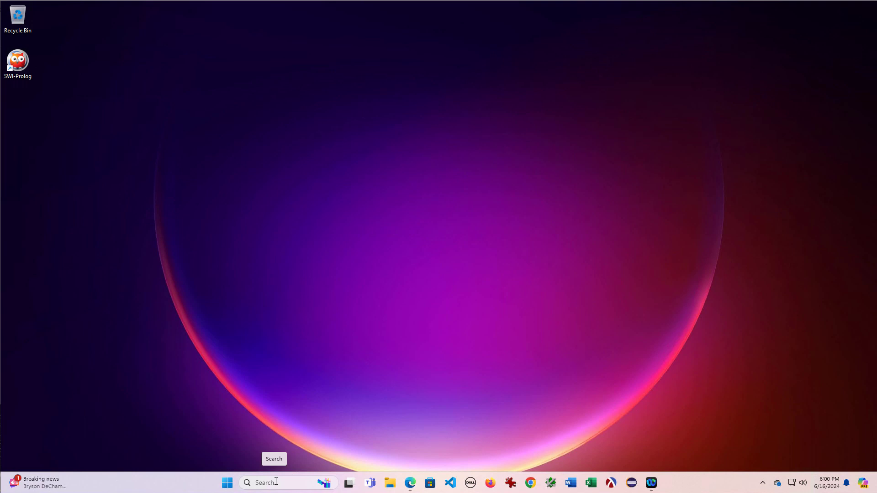
Step: Check the installed Python version in Command Prompt, then close the terminal
{"action": "type", "text": "cmd"}
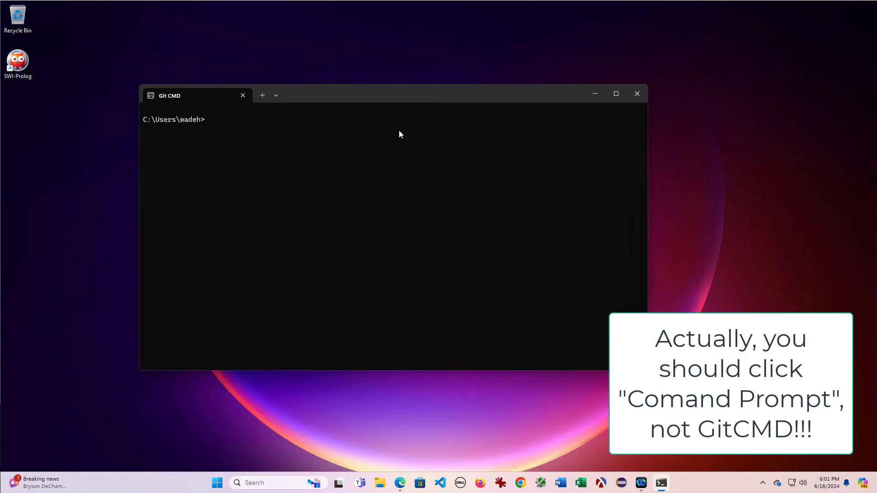
{"action": "type", "text": "python --version"}
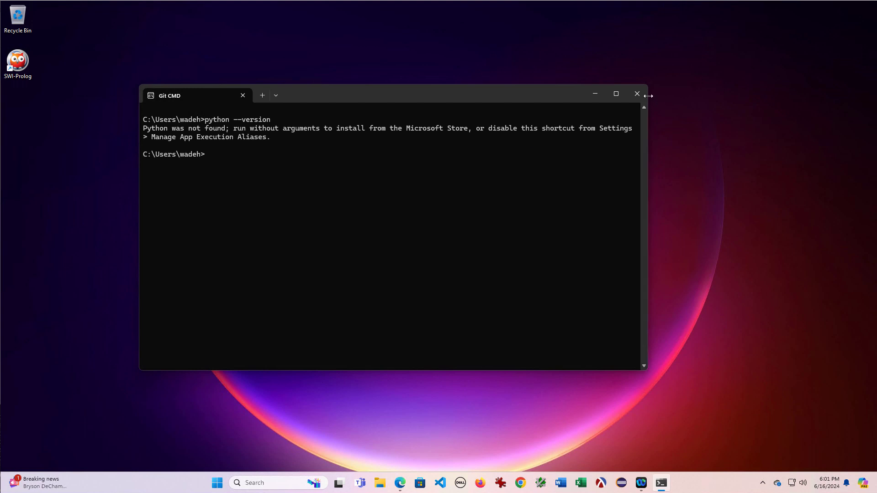
{"action": "left_click", "coordinate": [635, 93]}
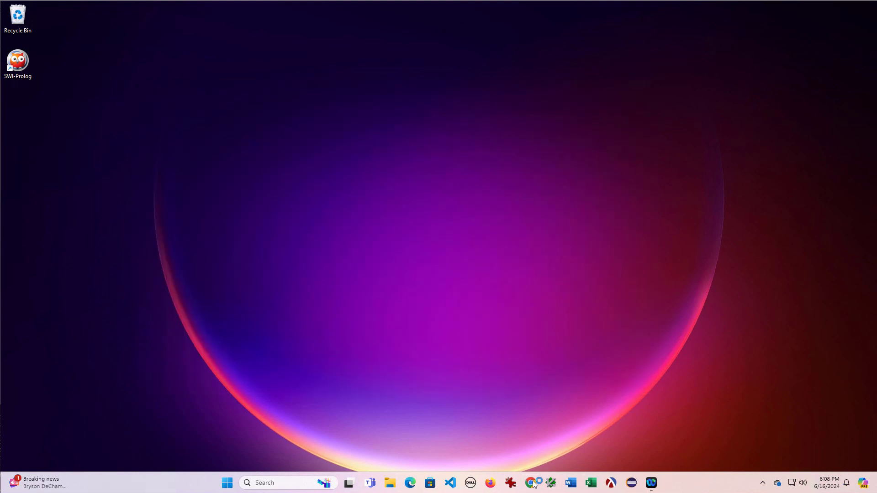
Step: Download the Python 3.12.4 Windows installer from python.org's Downloads menu in Chrome
{"action": "left_click", "coordinate": [519, 482]}
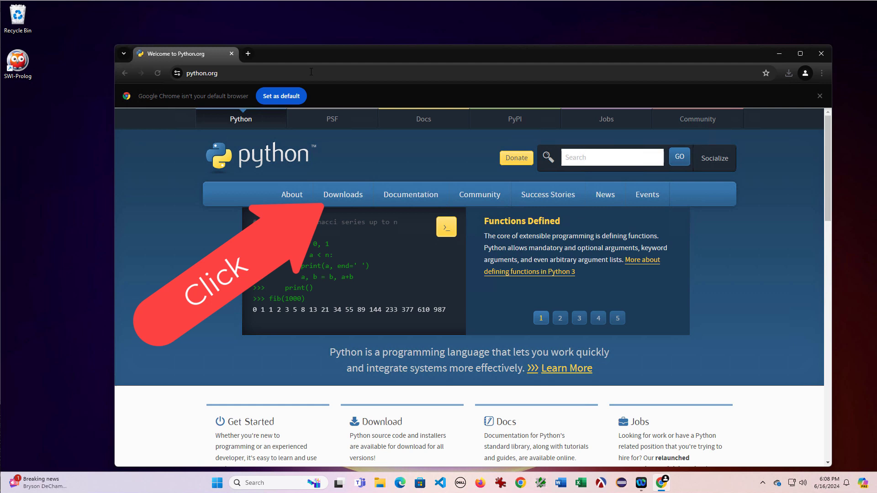
{"action": "left_click", "coordinate": [342, 194]}
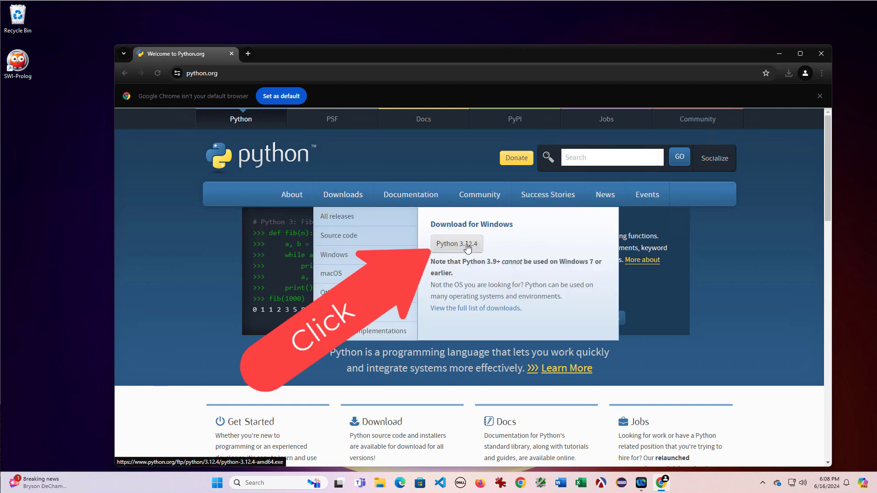
{"action": "left_click", "coordinate": [455, 244]}
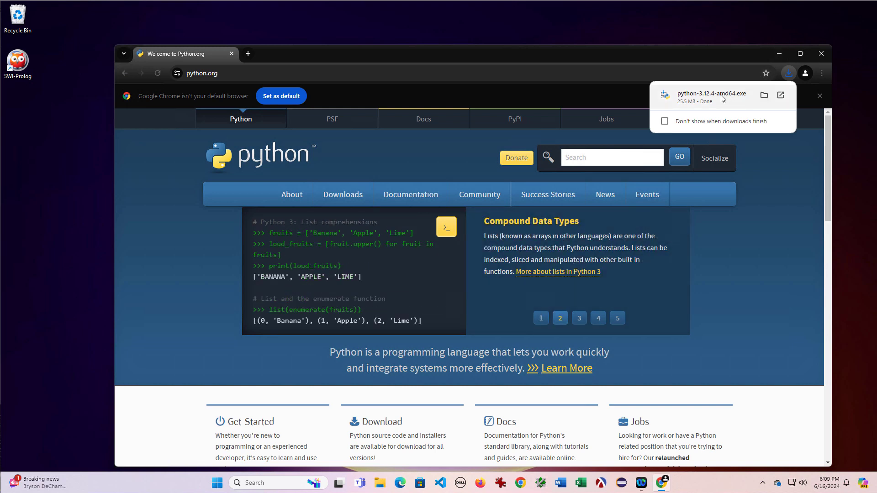
Step: Launch the installer, enable Add python.exe to PATH, and keep the default optional features in Customize installation
{"action": "double_click", "coordinate": [711, 93]}
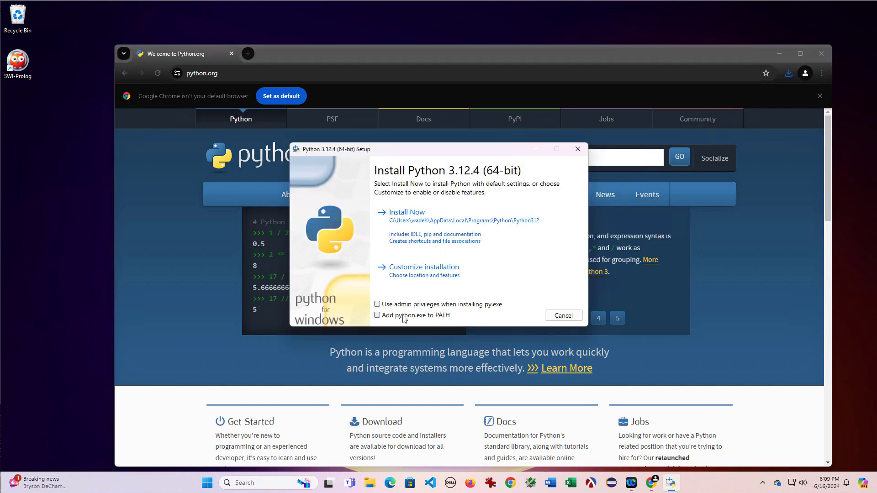
{"action": "left_click", "coordinate": [377, 315]}
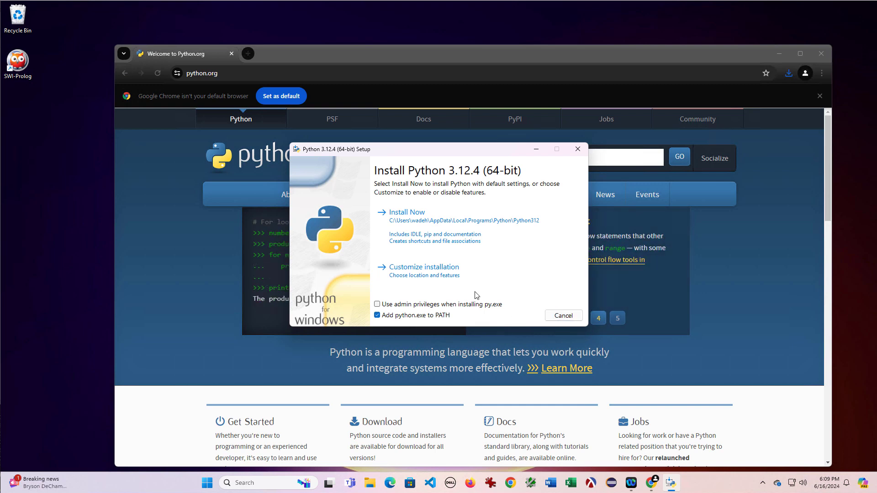
{"action": "left_click", "coordinate": [424, 267]}
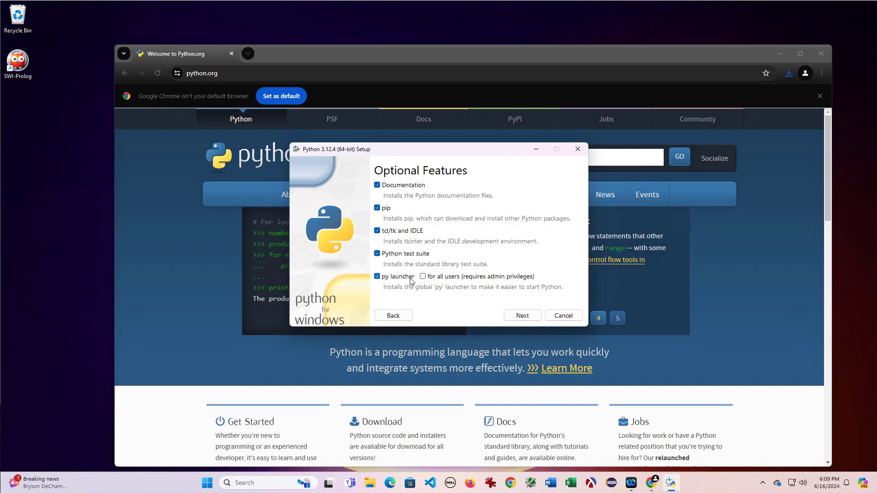
{"action": "mouse_move", "coordinate": [446, 279]}
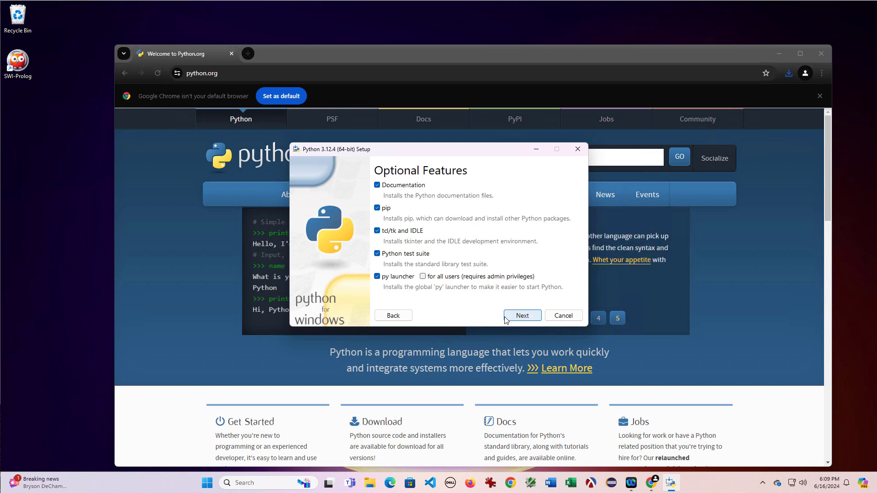
{"action": "left_click", "coordinate": [521, 315]}
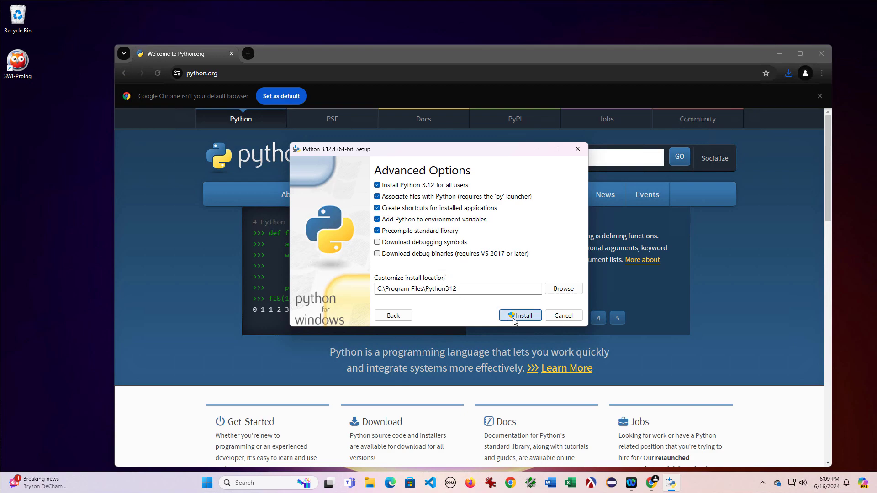
Step: Install Python 3.12.4, approving the User Account Control prompt
{"action": "left_click", "coordinate": [519, 315]}
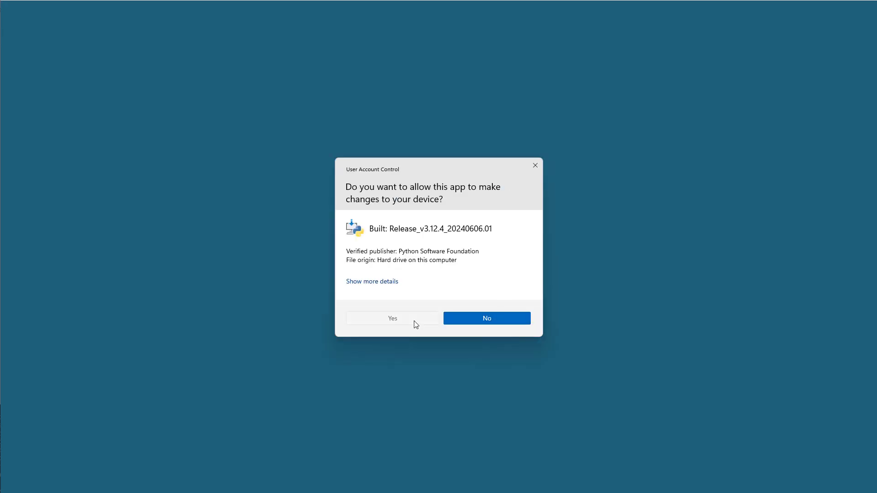
{"action": "left_click", "coordinate": [392, 318]}
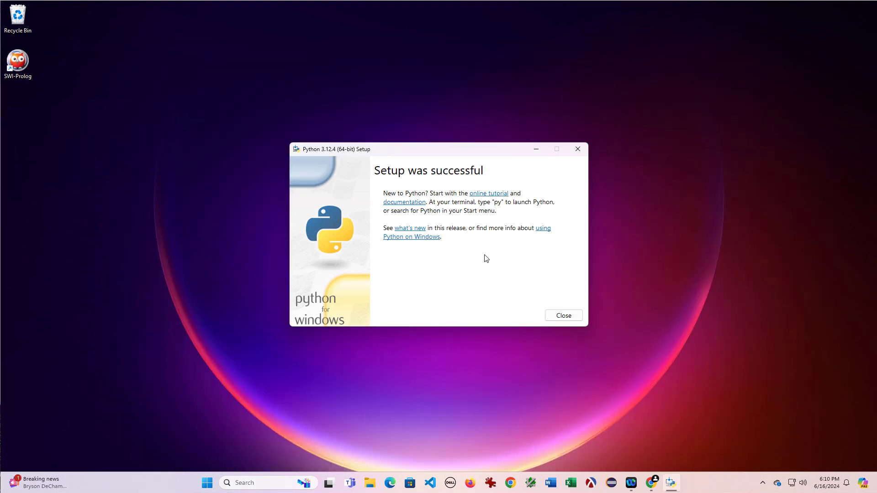
{"action": "mouse_move", "coordinate": [472, 276]}
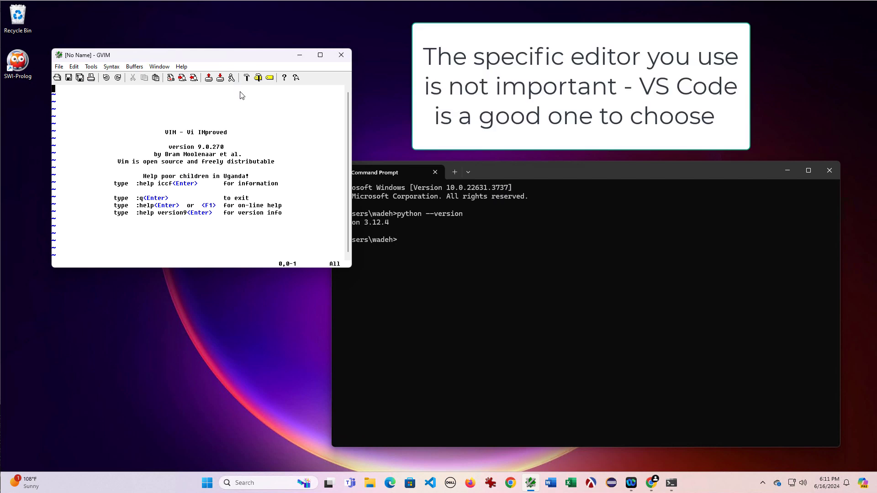
Step: Write print("hello, world!"), save it as D:\devel\hello.py, and set the font to Lucida Console
{"action": "type", "text": "print(\""}
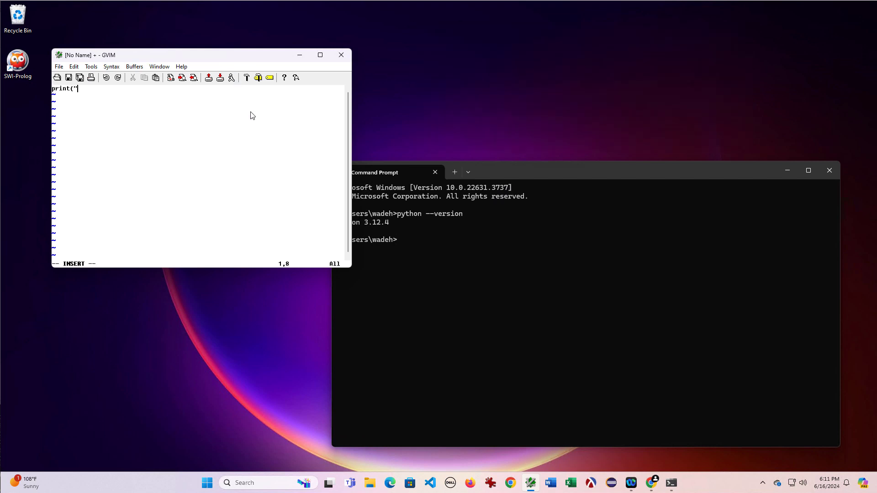
{"action": "type", "text": "hello, world!\")"}
{"action": "type", "text": "hello.p"}
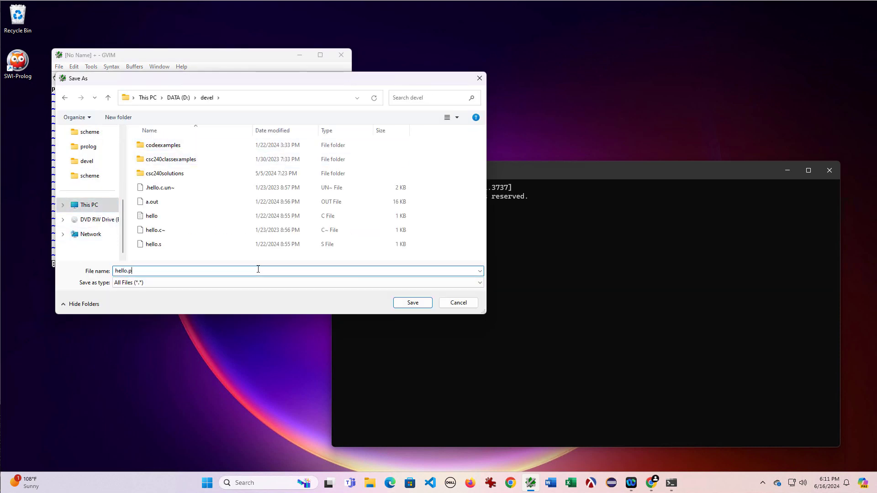
{"action": "left_click", "coordinate": [412, 302]}
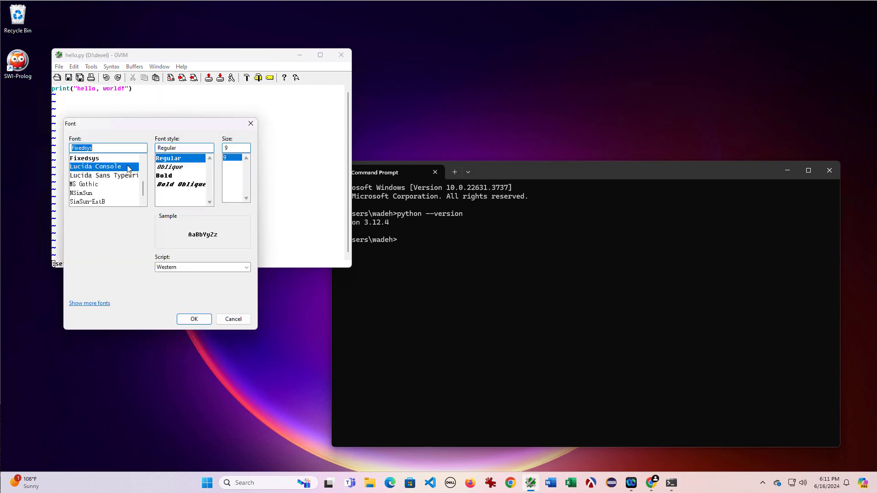
{"action": "left_click", "coordinate": [193, 319]}
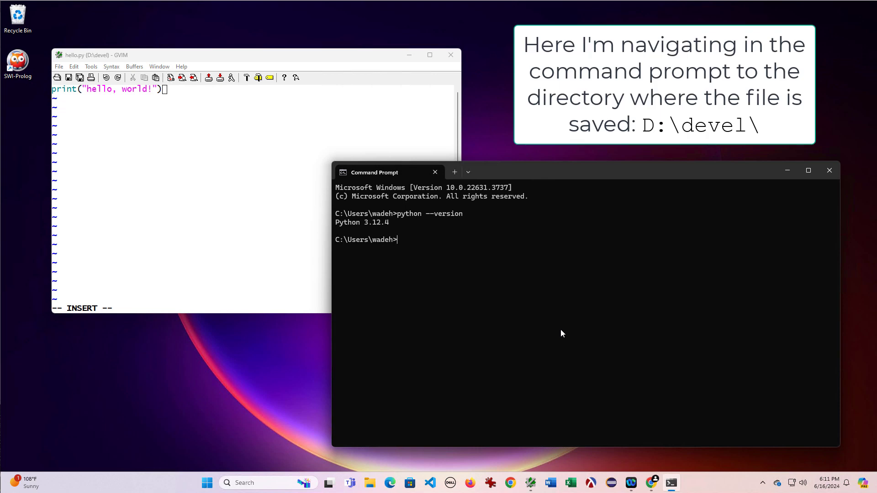
Step: Switch to D:, cd into devel, and run python hello.py
{"action": "type", "text": "d:"}
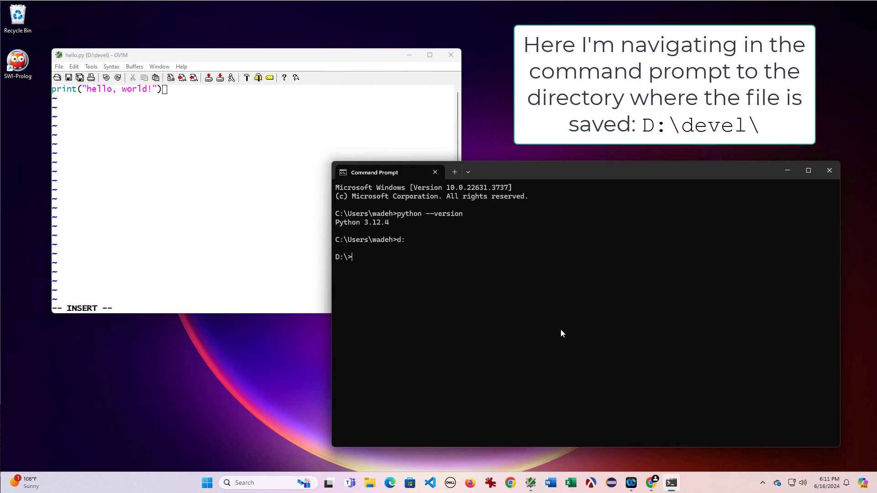
{"action": "type", "text": "cd devel"}
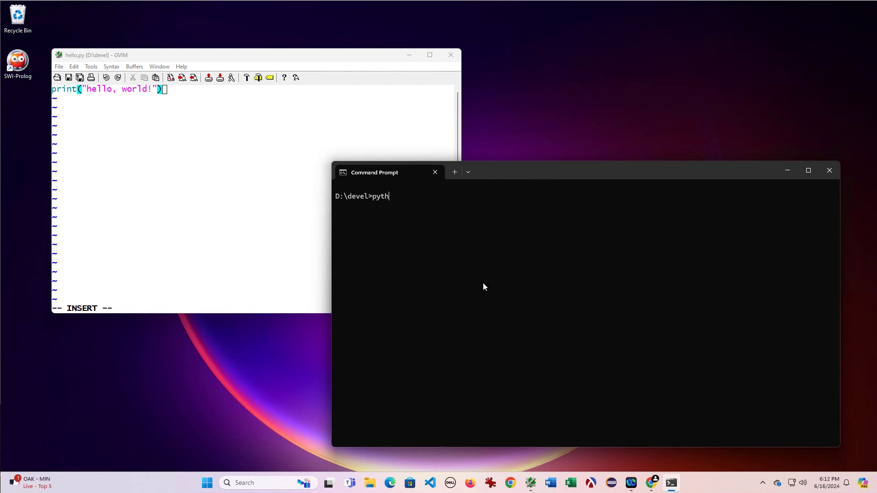
{"action": "type", "text": "on hello.py"}
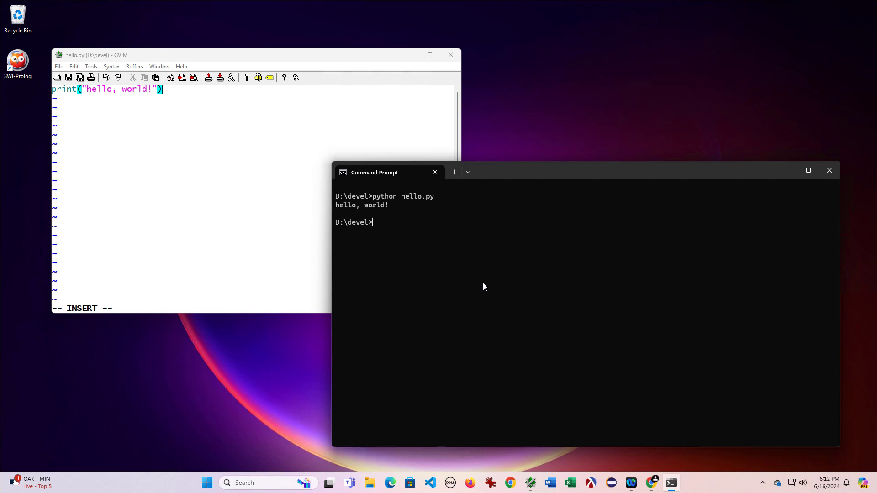
{"action": "mouse_move", "coordinate": [536, 237]}
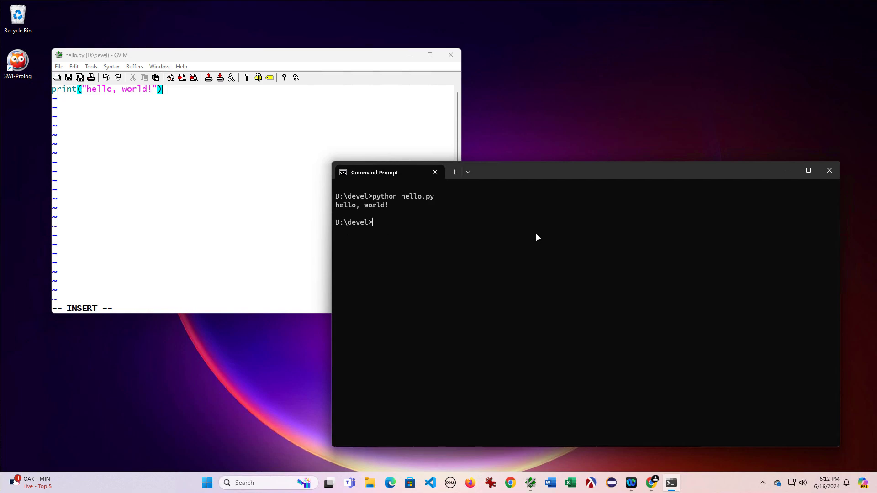